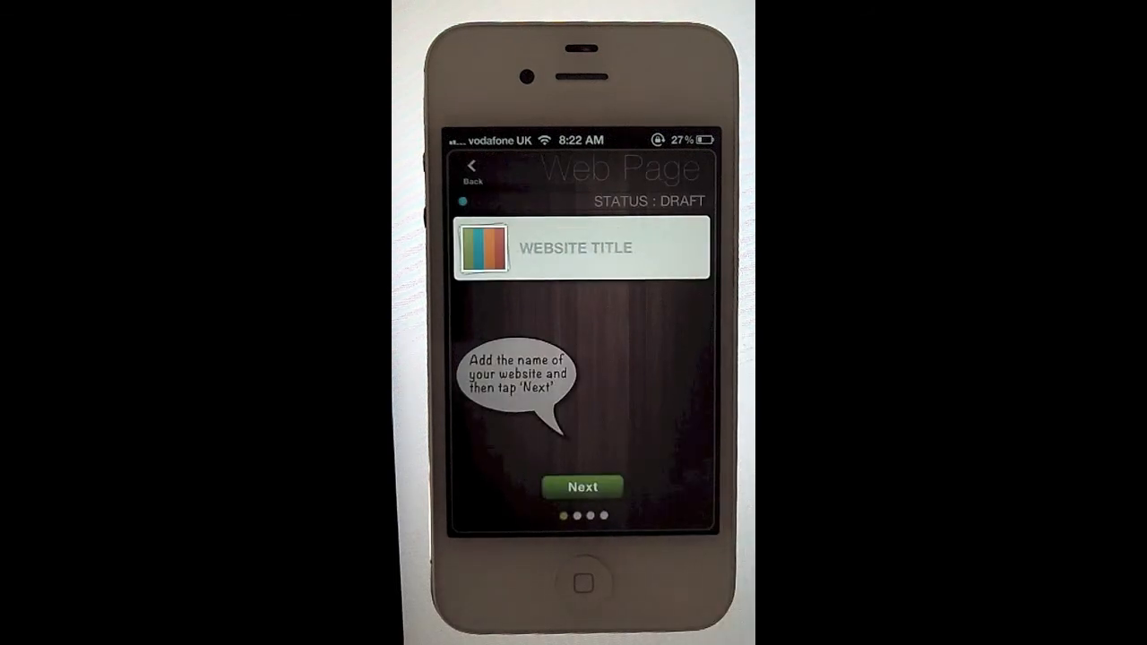
Name the new website 'Pop' in the Website Title field and confirm it
left_click(582, 247)
type("Pop")
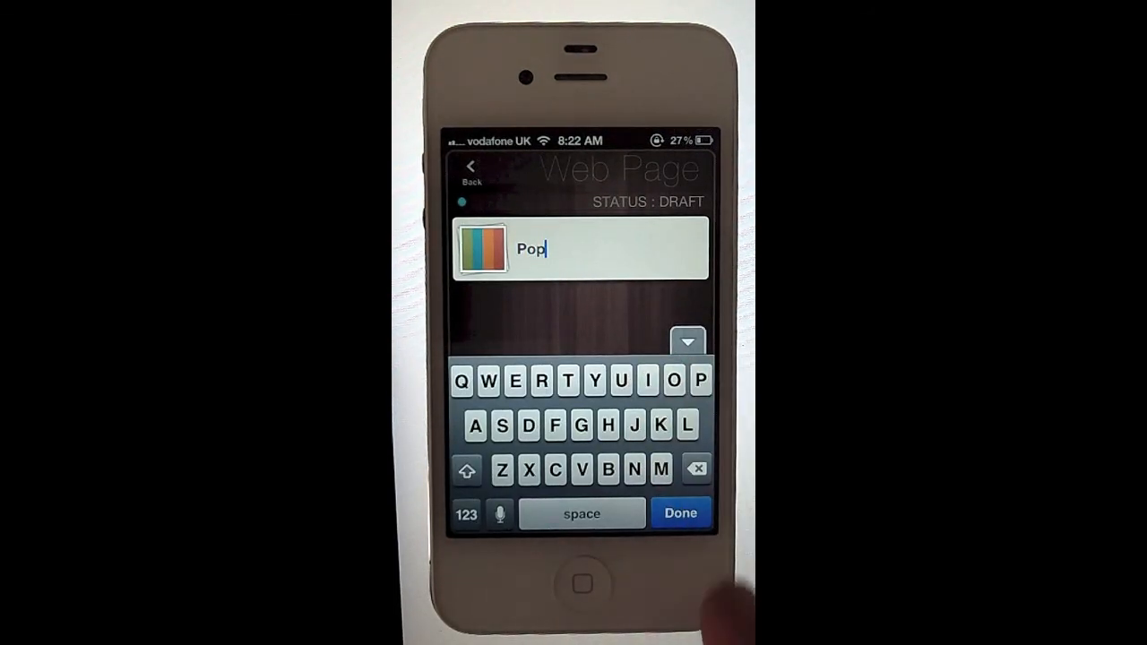
left_click(681, 512)
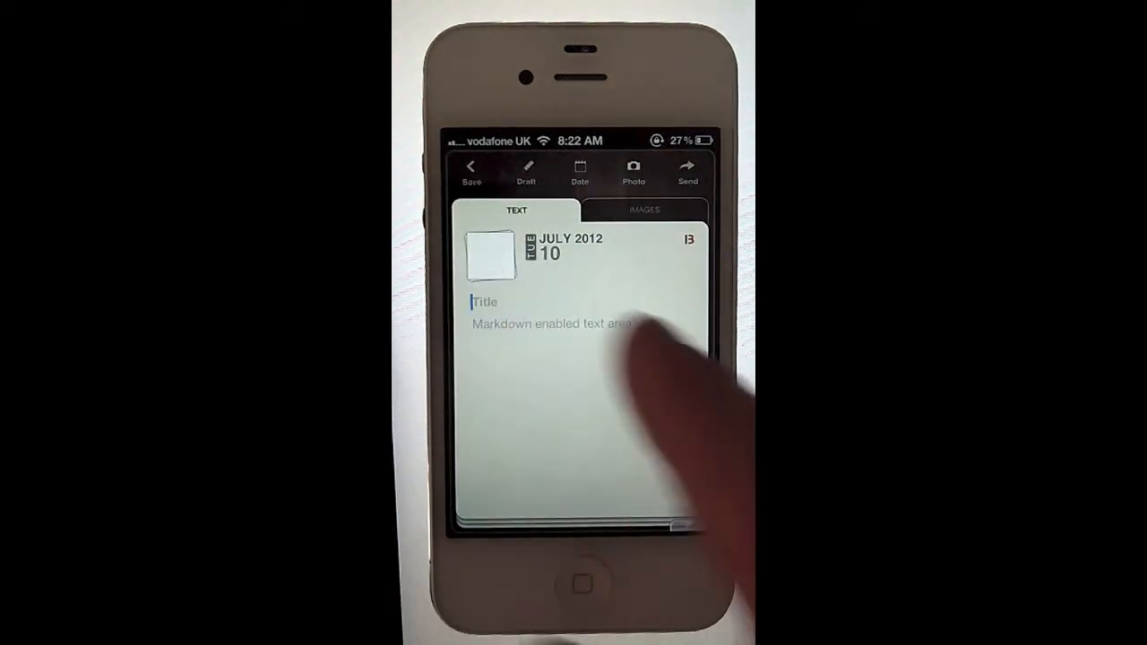
Title the new blog post 'Hello' and write a short greeting ending 'you' in its body
type("He")
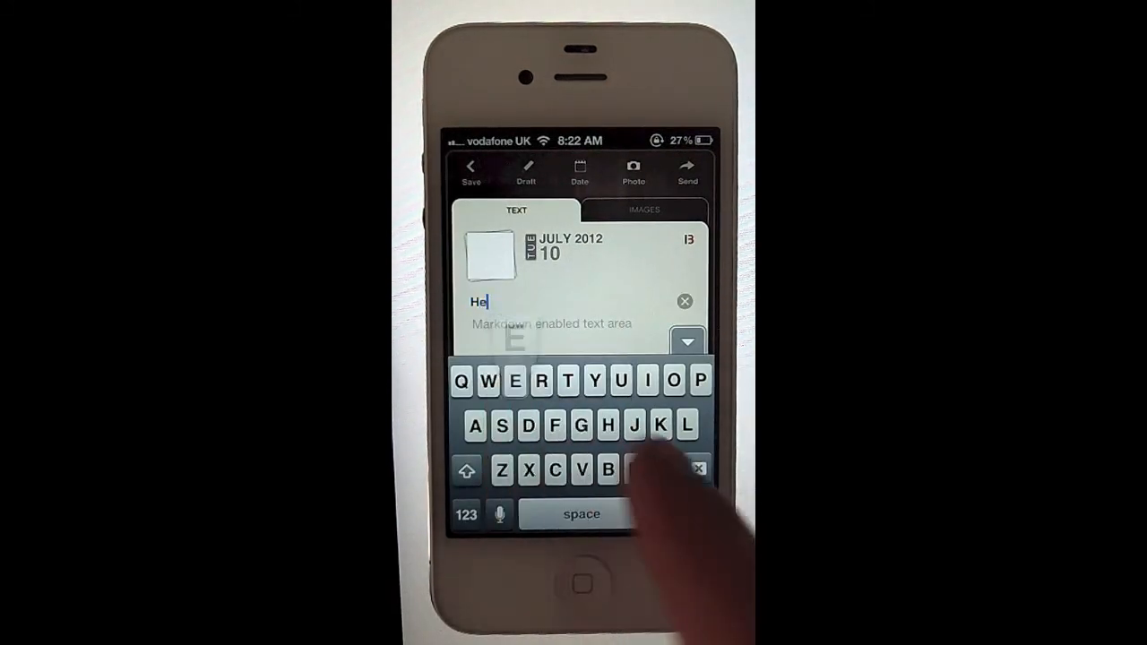
type("llo")
left_click(586, 324)
type("Hpw are")
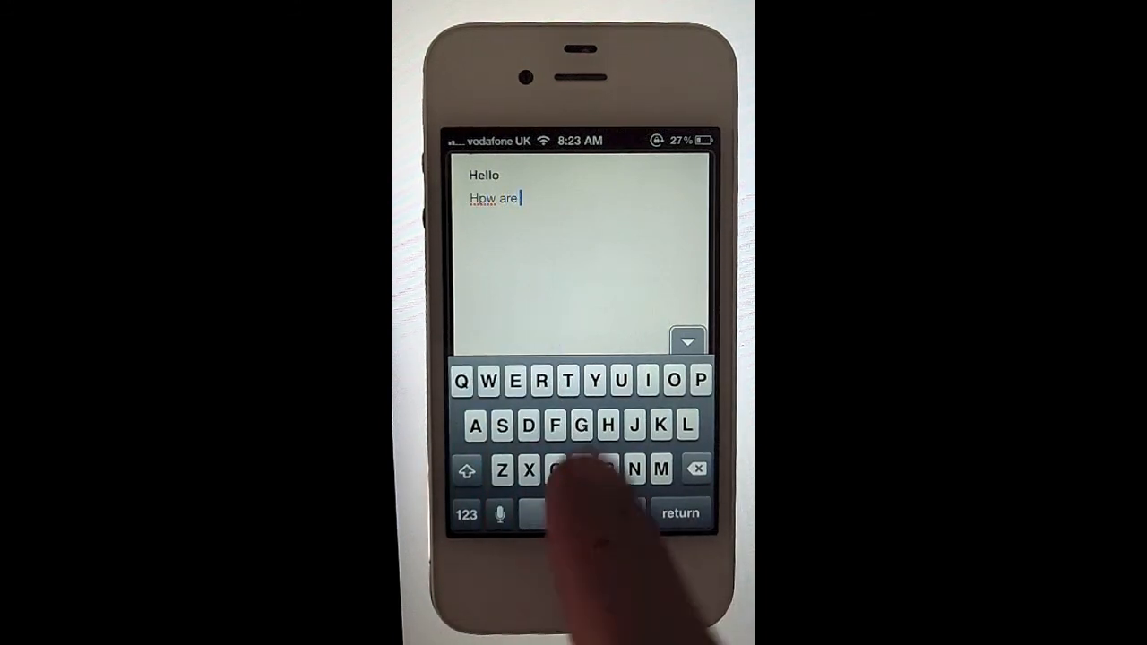
type("you")
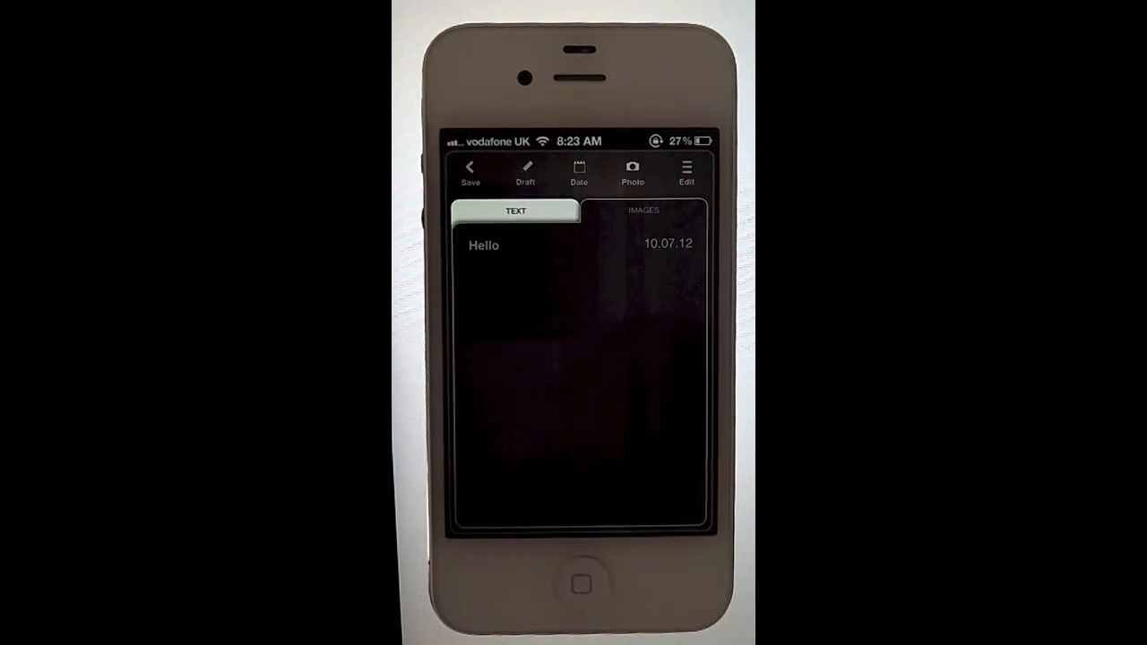
Save the finished 'Hello' post dated 10.07.12 to the site
left_click(631, 170)
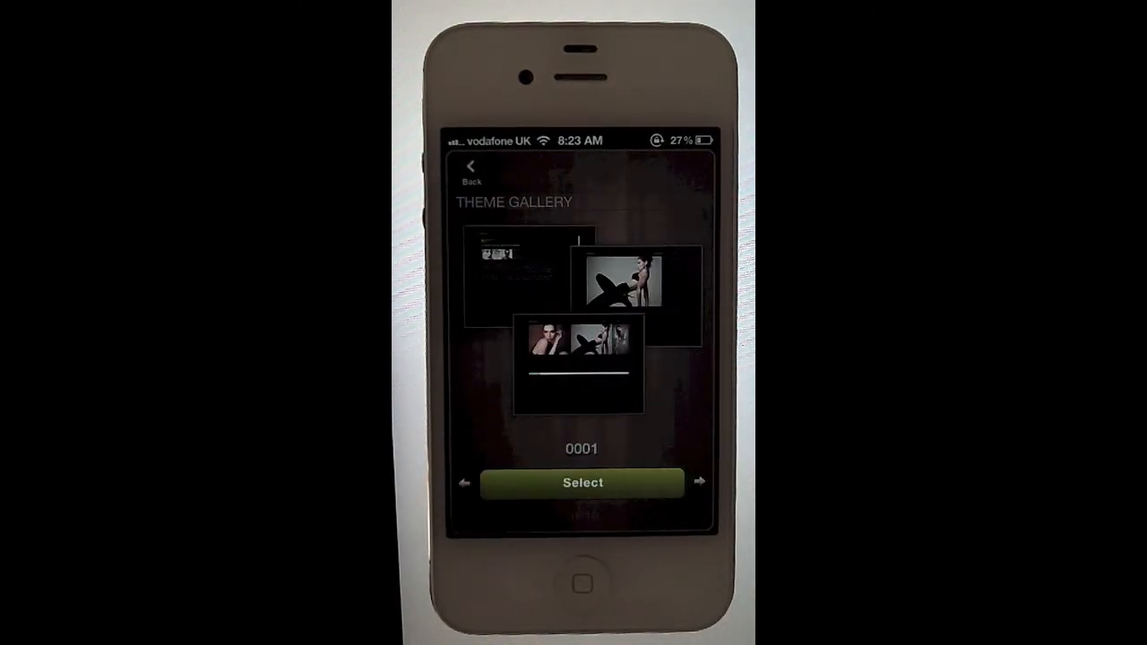
Browse the theme gallery past theme 0001 and apply the dark theme to Pop
left_click(698, 484)
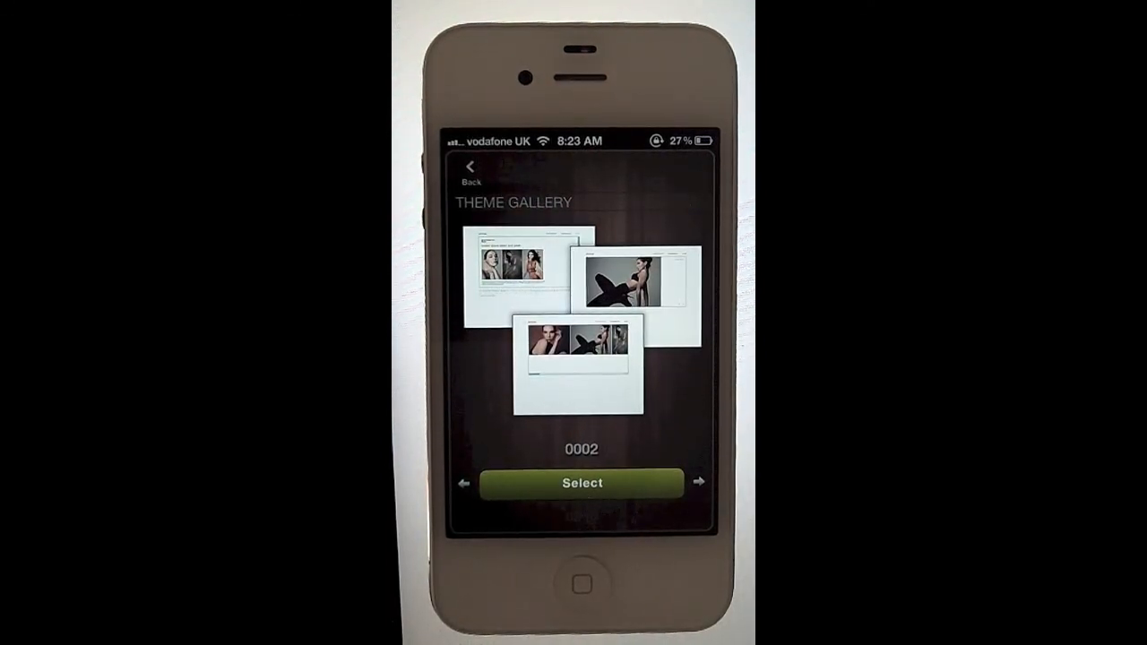
left_click(703, 484)
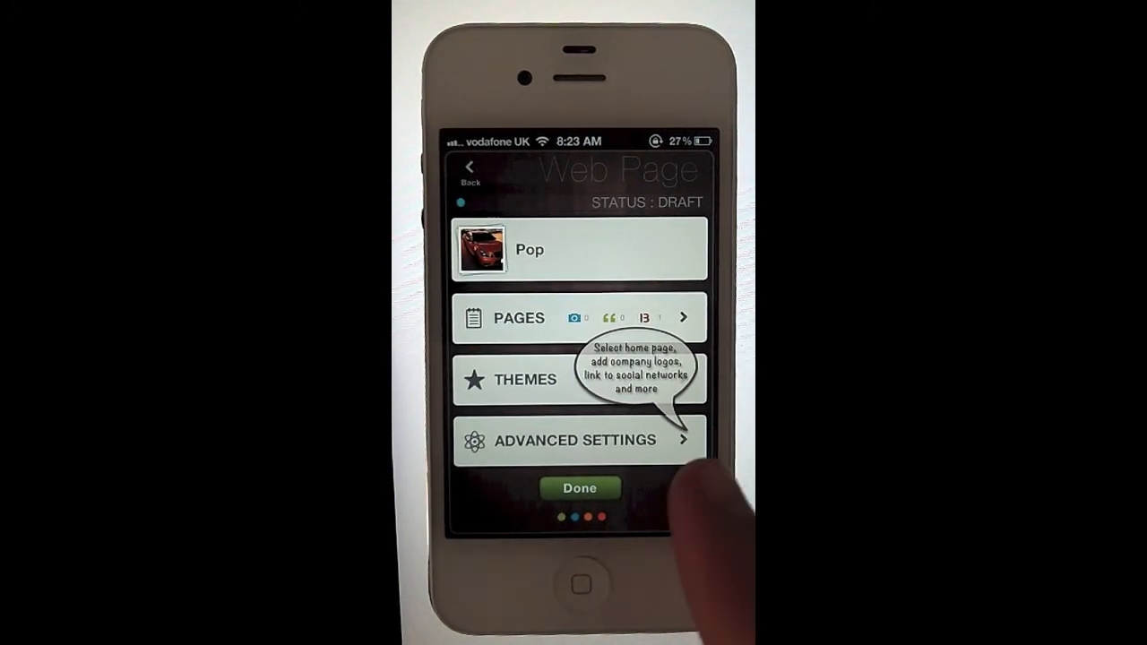
Go into the Advanced Settings of the Pop website
left_click(579, 441)
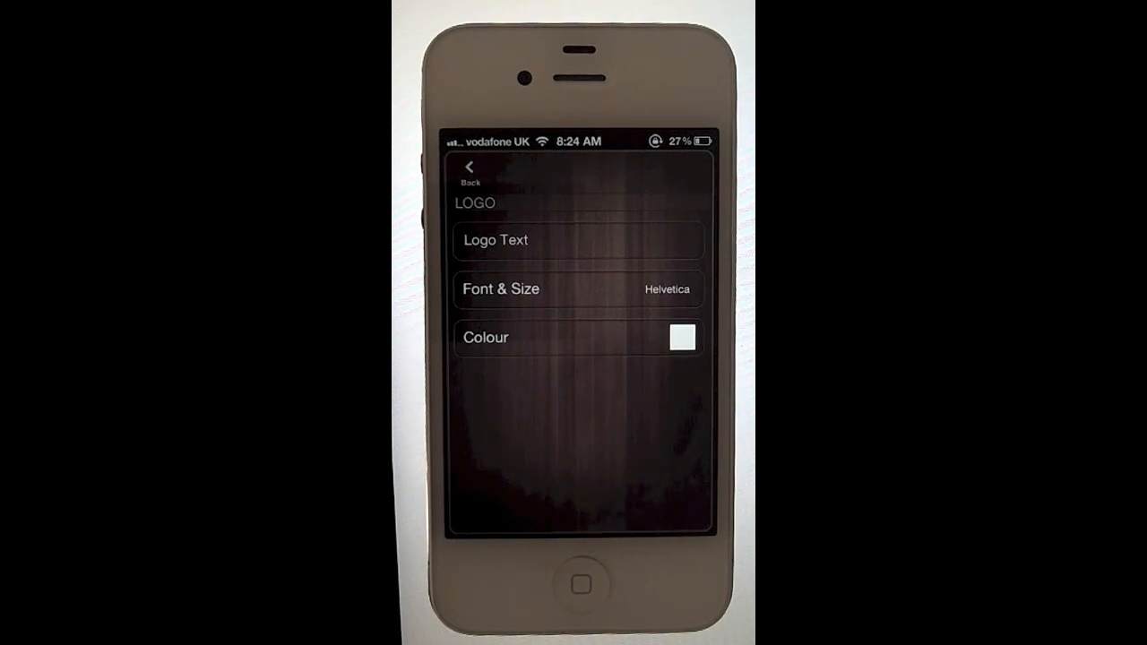
Leave the logo at Helvetica font and white colour, unchanged
left_click(470, 170)
type("He")
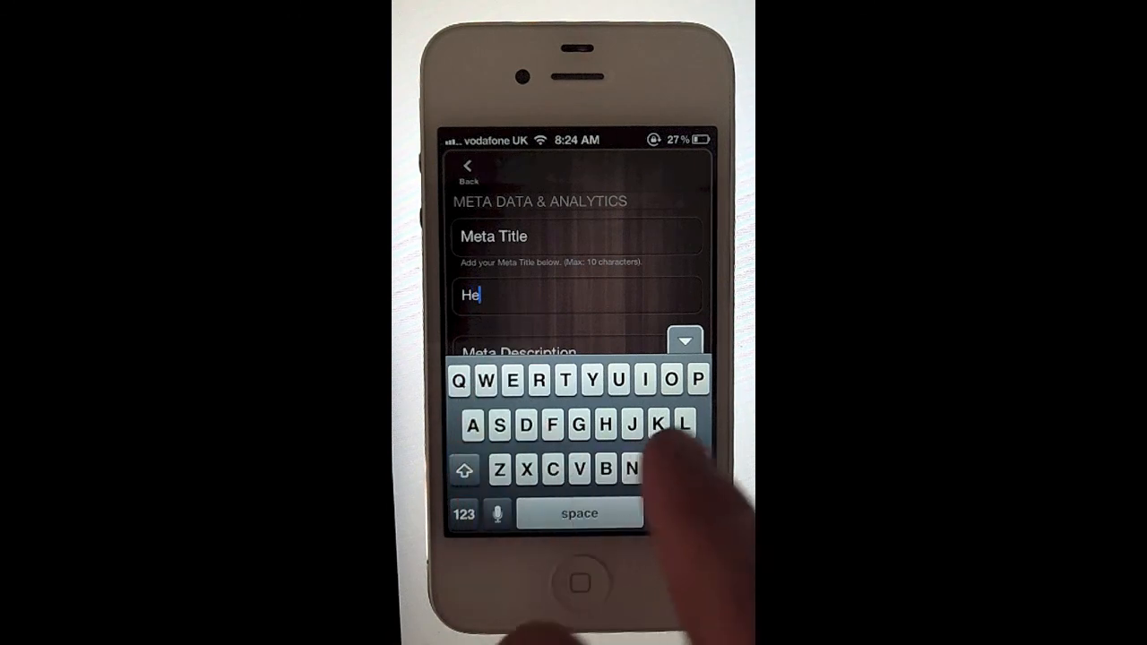
Set the meta title to 'Hello', return to the overview and start publishing the Pop website
type("llo")
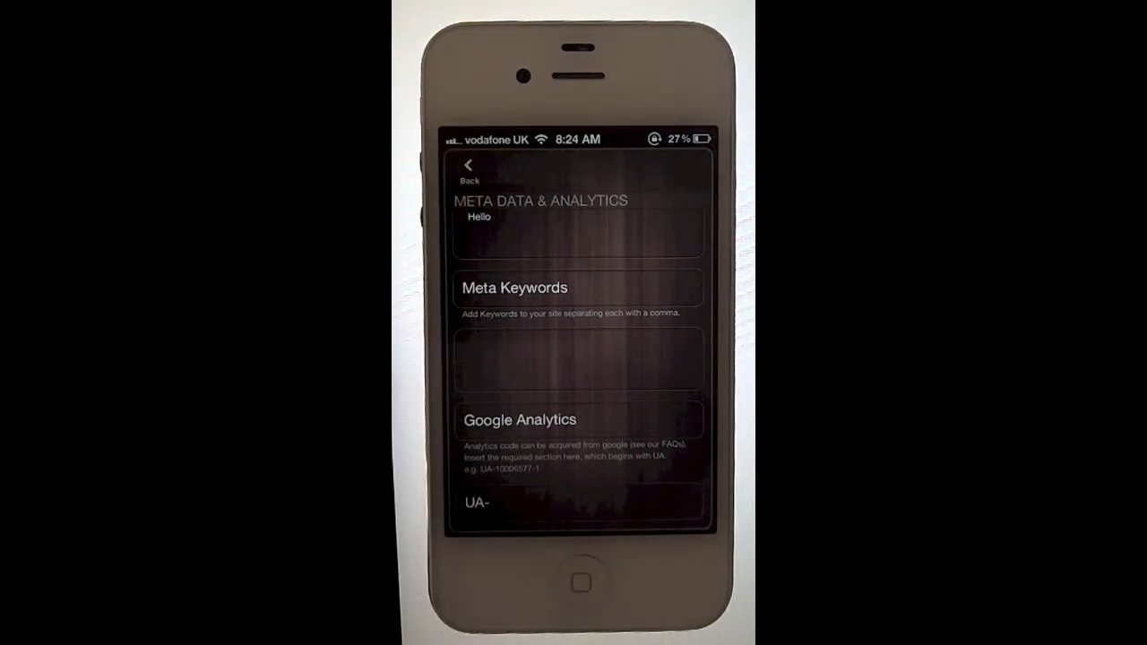
left_click(468, 170)
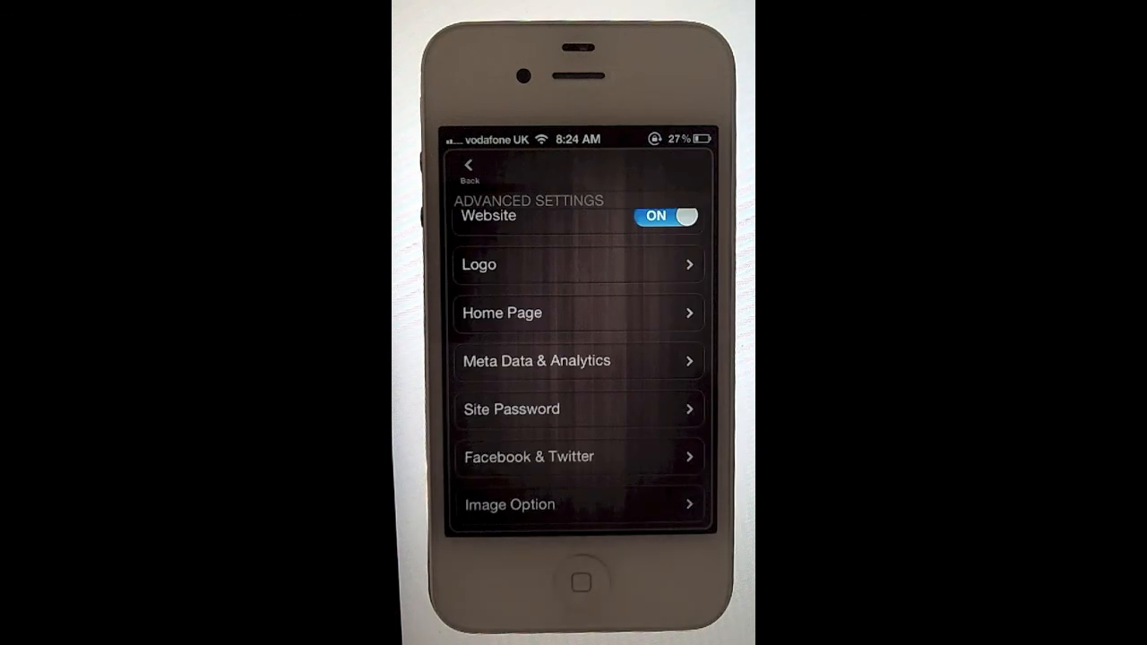
left_click(466, 169)
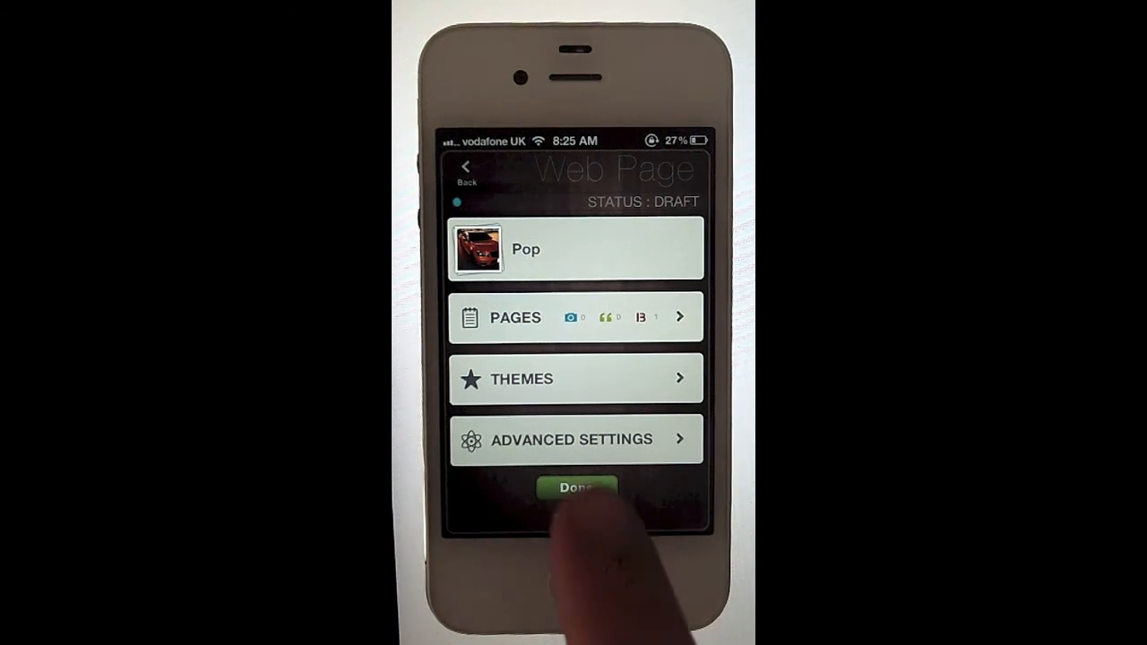
left_click(577, 489)
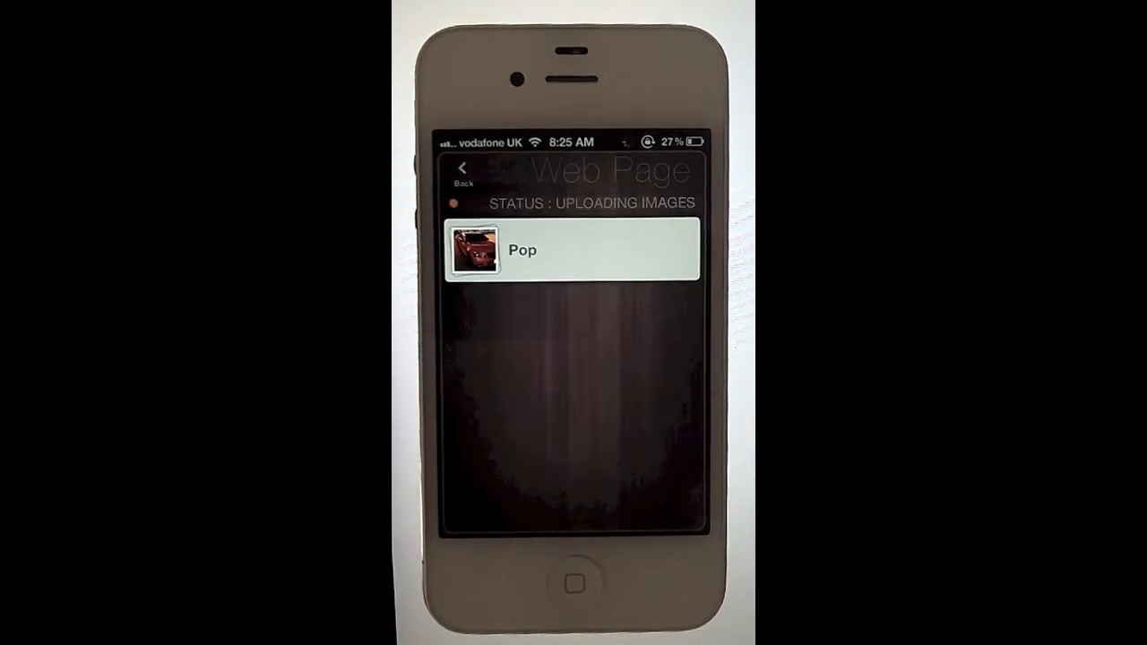